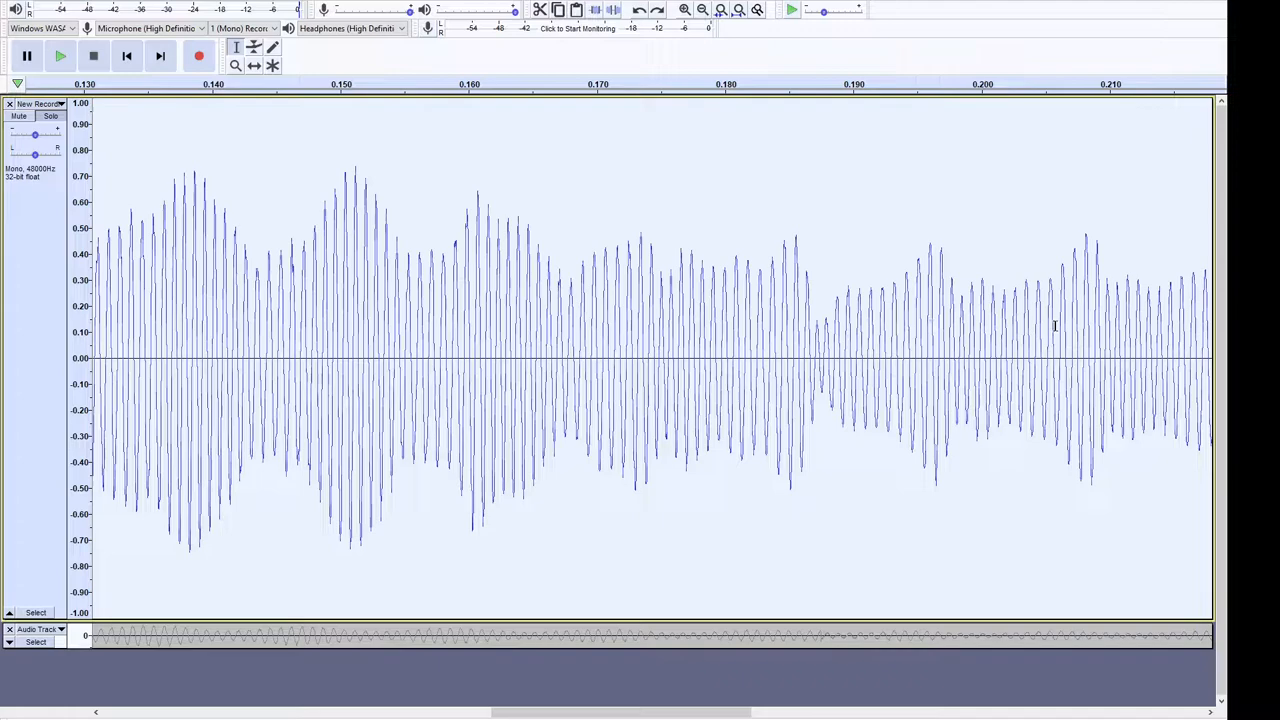
mouse_move(408, 328)
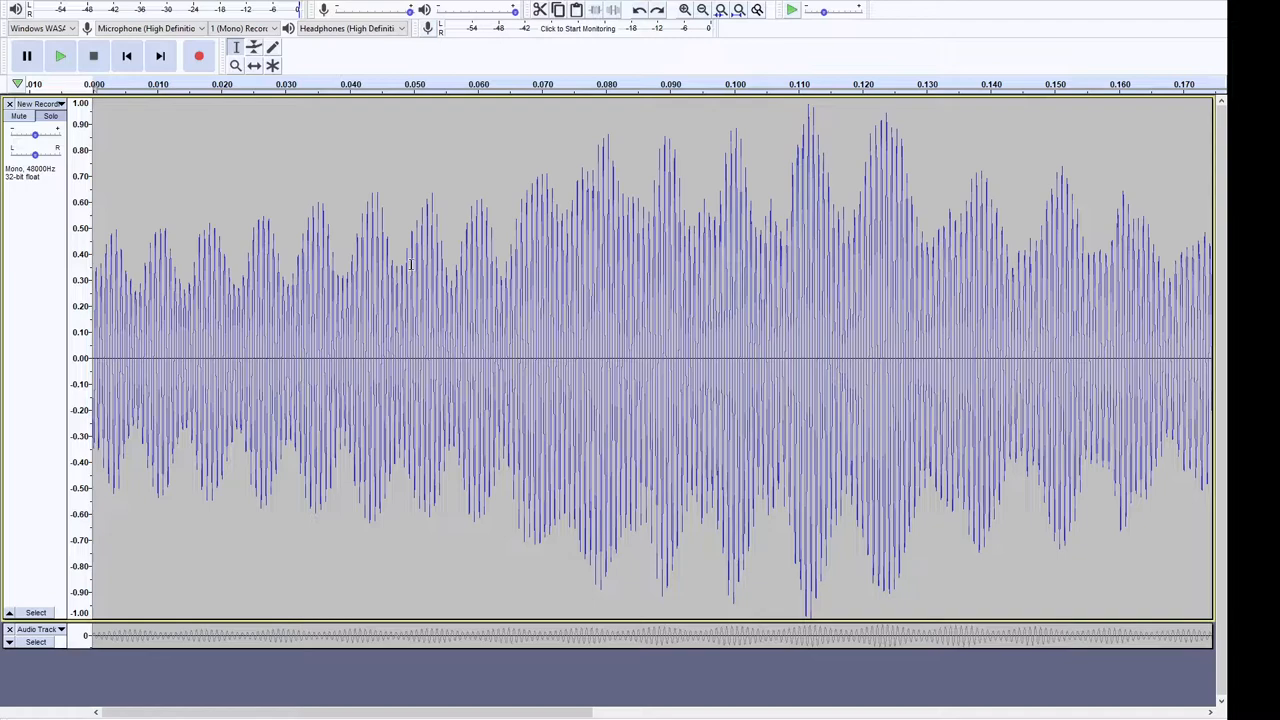
mouse_move(866, 230)
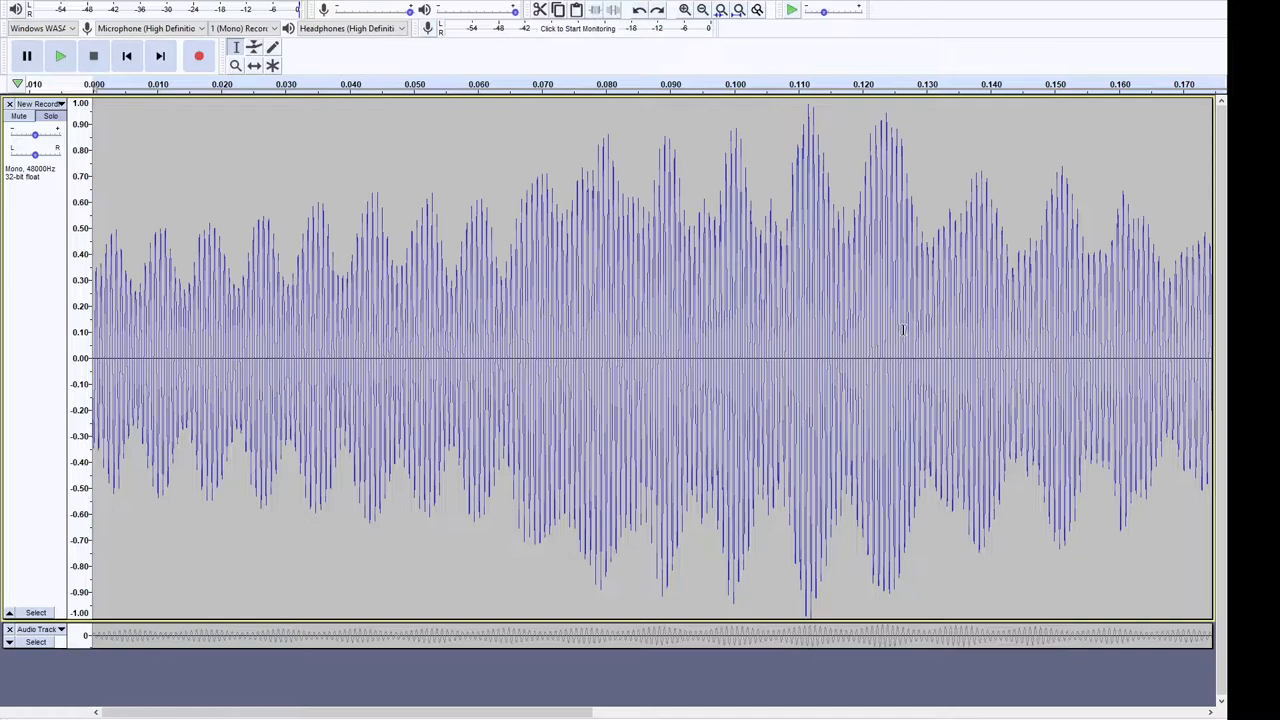
mouse_move(156, 242)
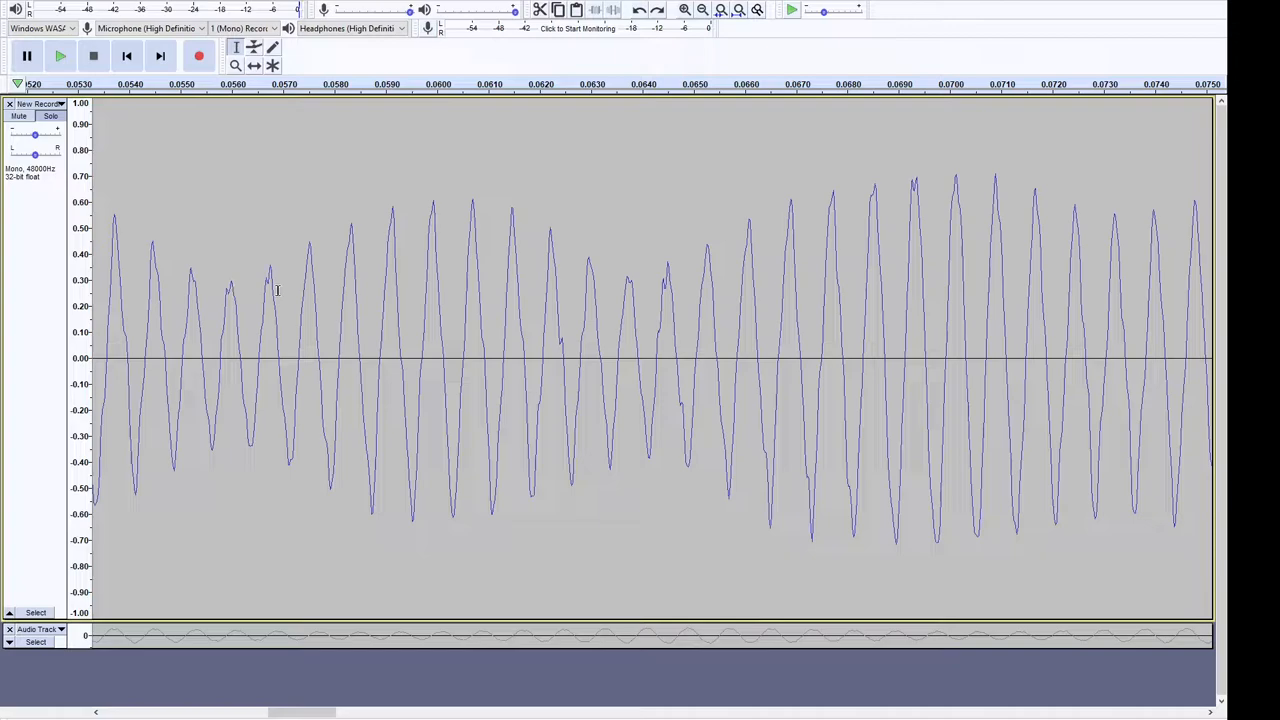
mouse_move(882, 384)
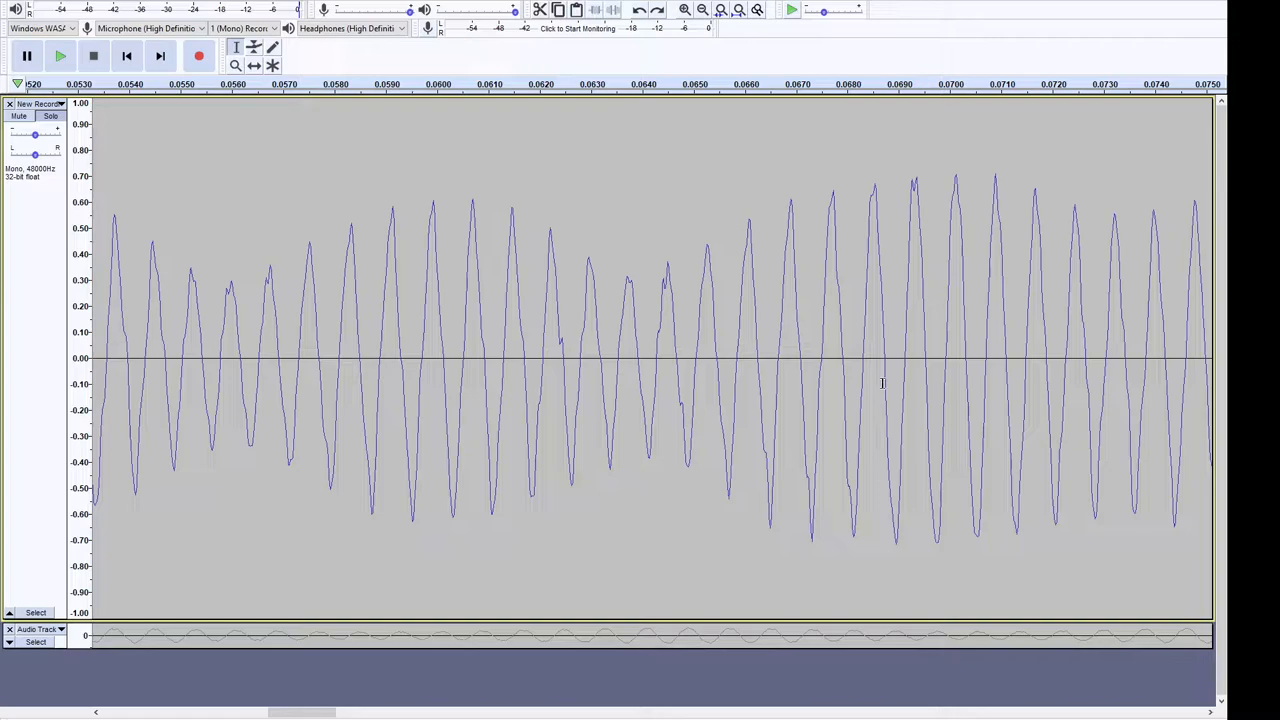
mouse_move(430, 324)
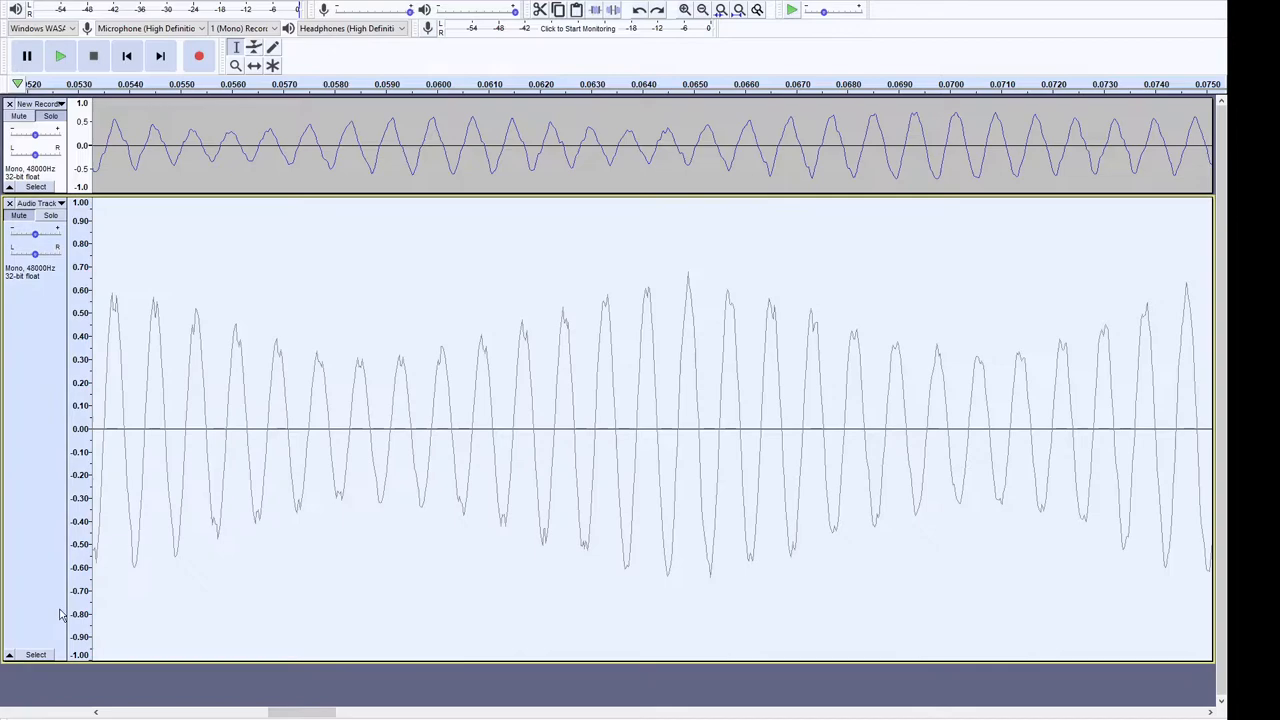
mouse_move(882, 420)
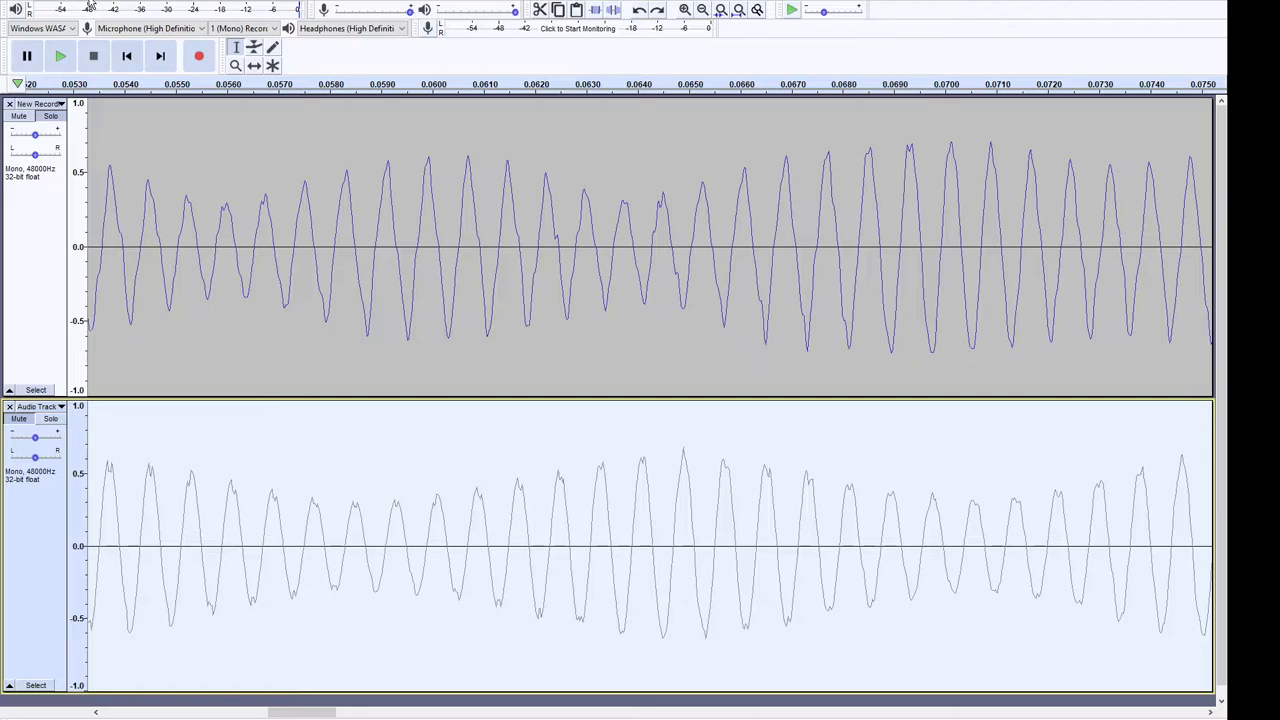
Fit both tracks in view, collapse the Audio Track and zoom back in on New Recording's beating peaks.
left_click(702, 8)
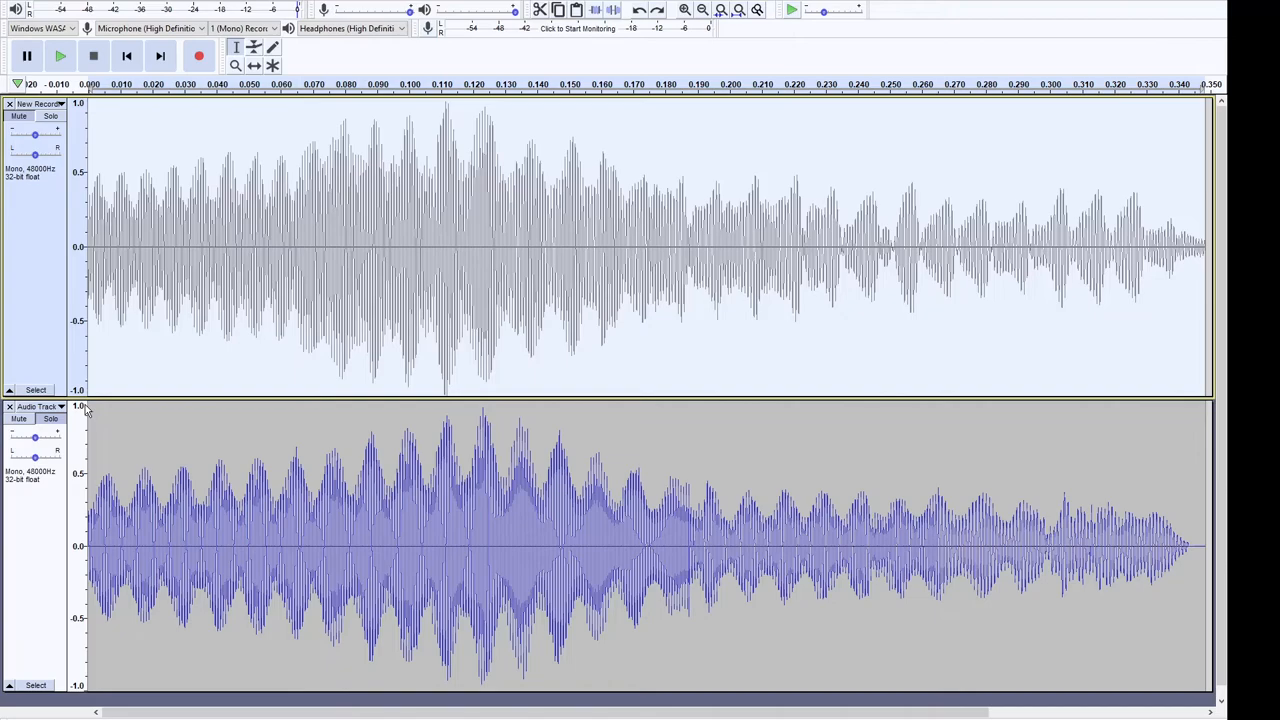
left_click(684, 10)
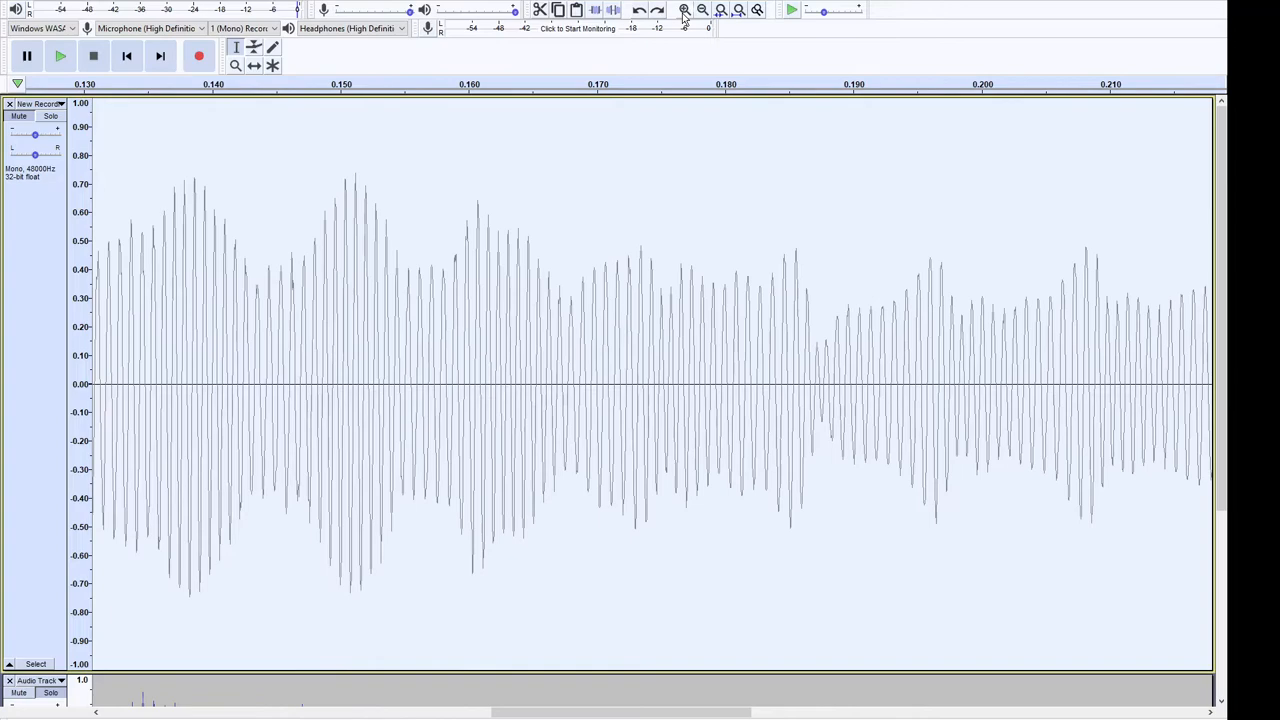